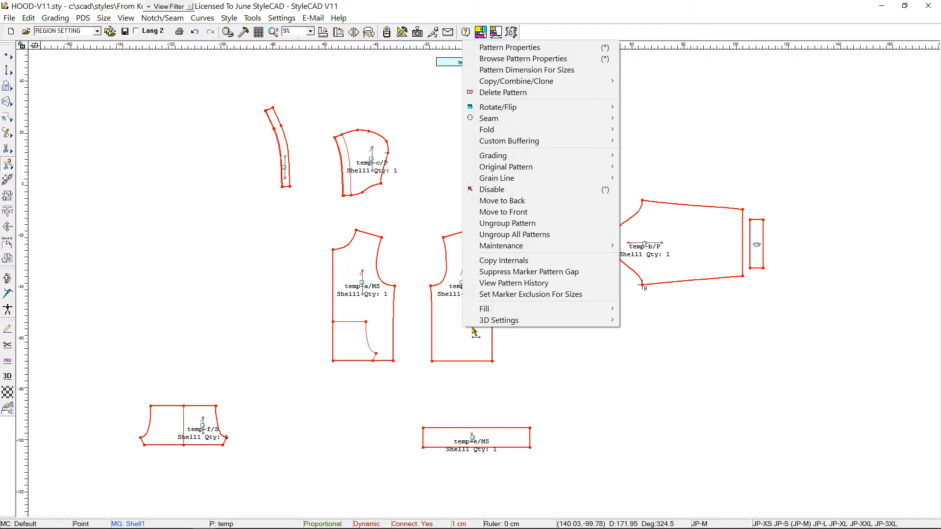
mouse_move(498, 320)
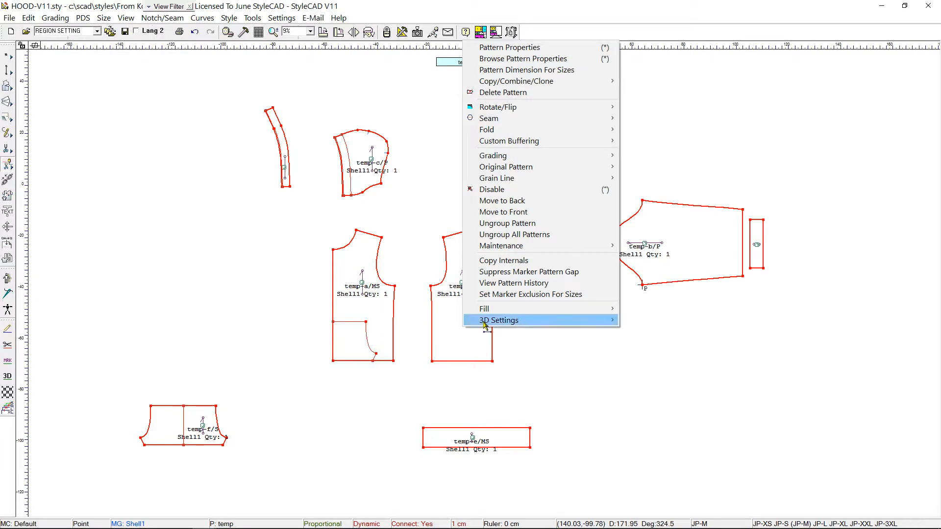
mouse_move(499, 320)
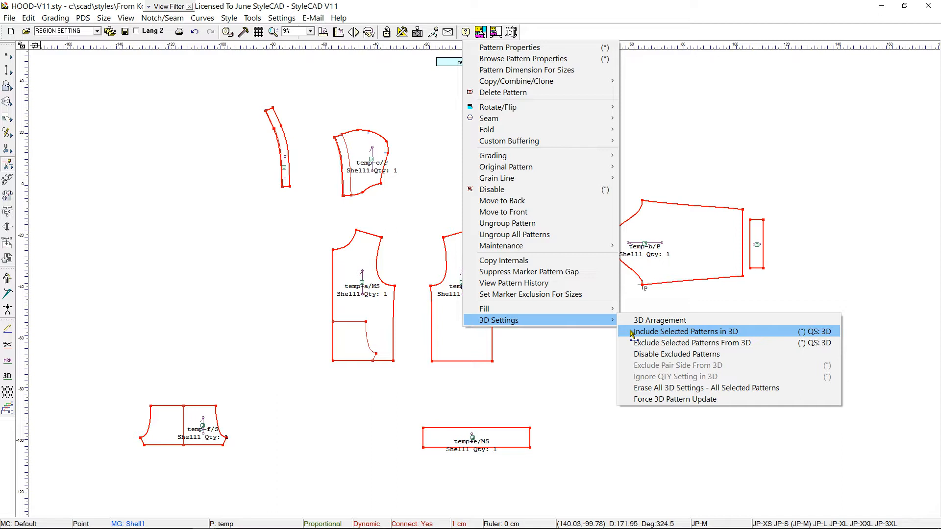
Include the selected hoodie pattern pieces in 3D through the 3D Settings menu
click(683, 331)
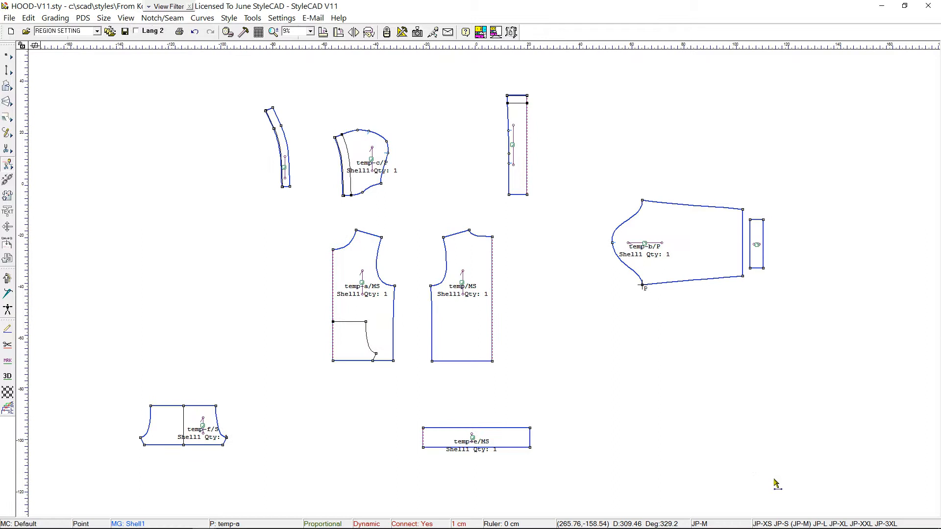
mouse_move(295, 297)
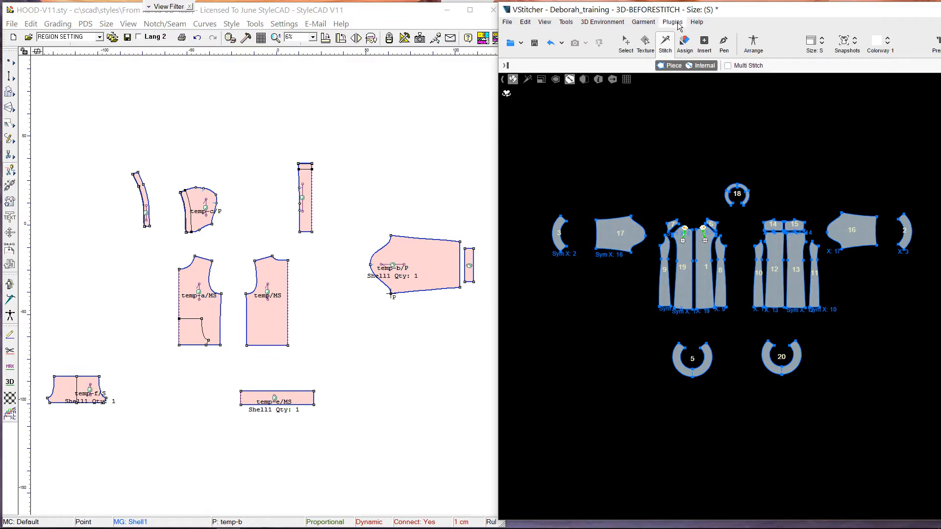
Clear the loaded training garment through the StyleCAD Plugin, discarding its unsaved changes
click(672, 22)
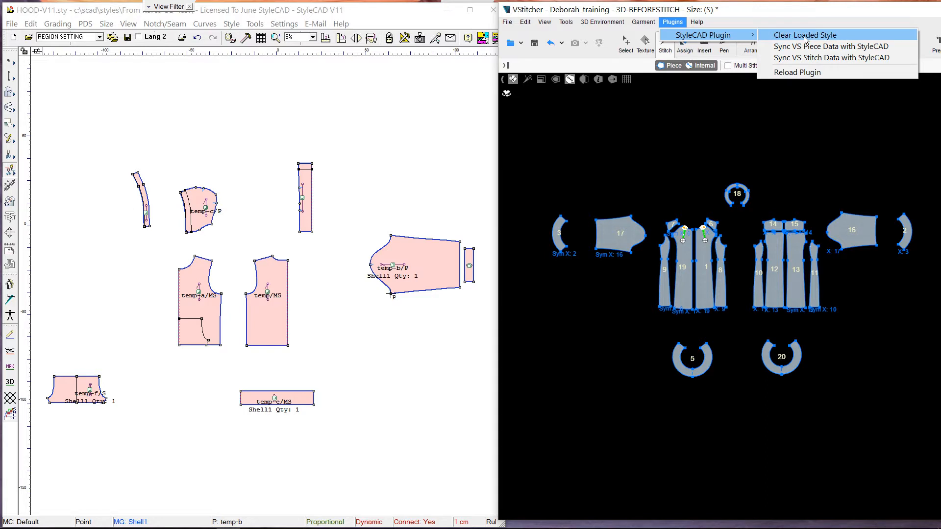
click(805, 35)
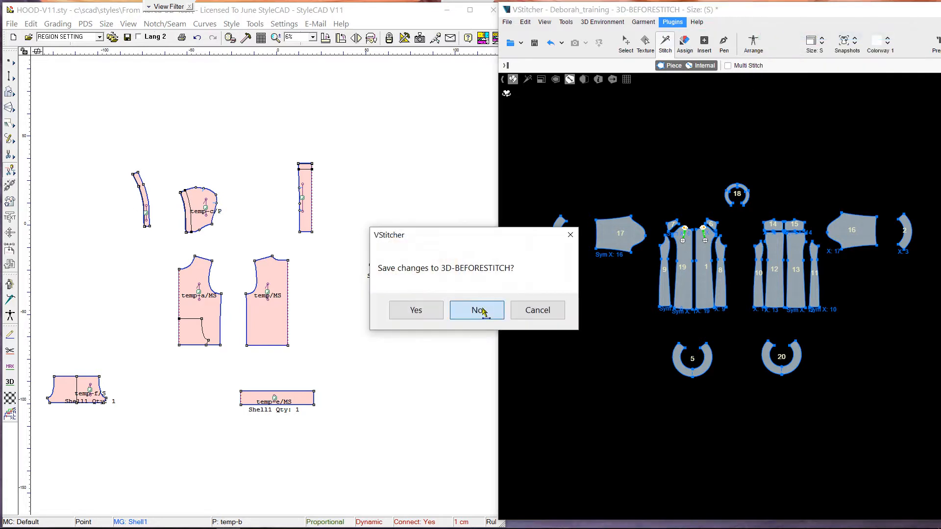
click(476, 311)
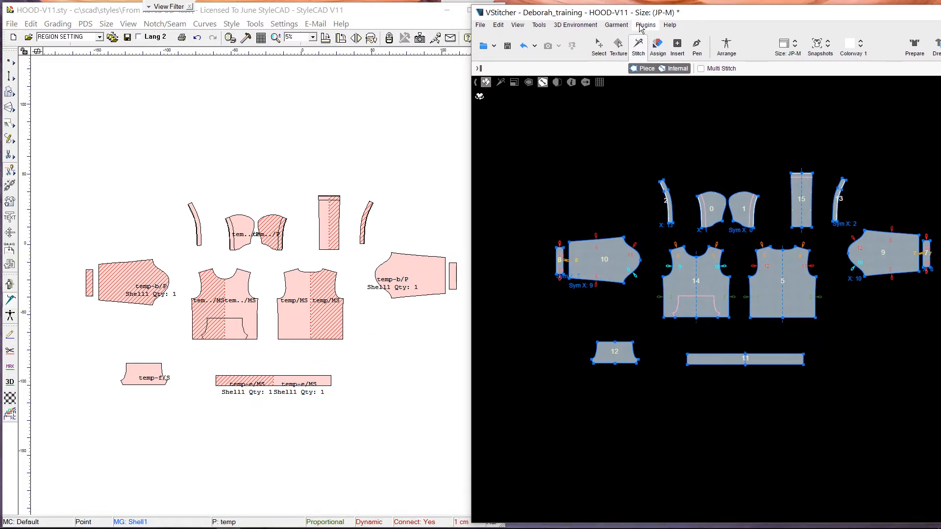
Sync the HOOD-V11 stitch data from VStitcher back to the StyleCAD pieces
click(646, 25)
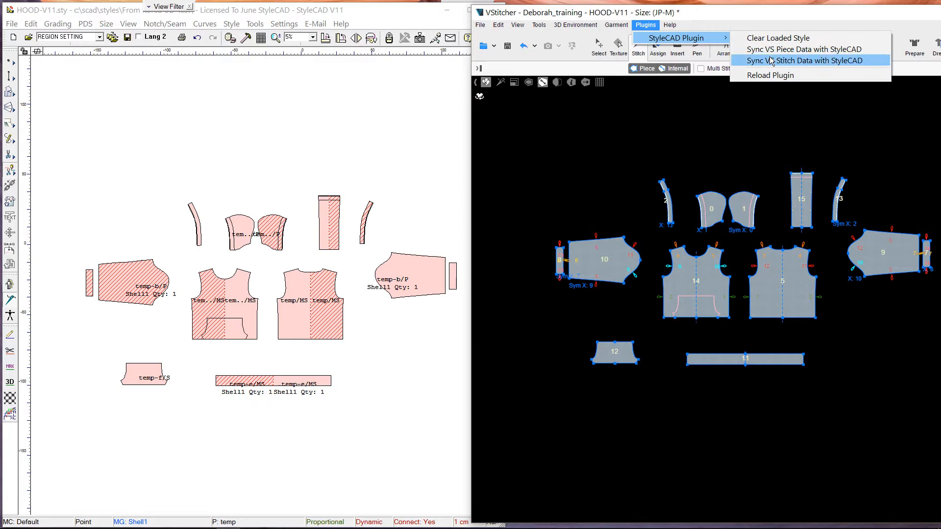
mouse_move(783, 67)
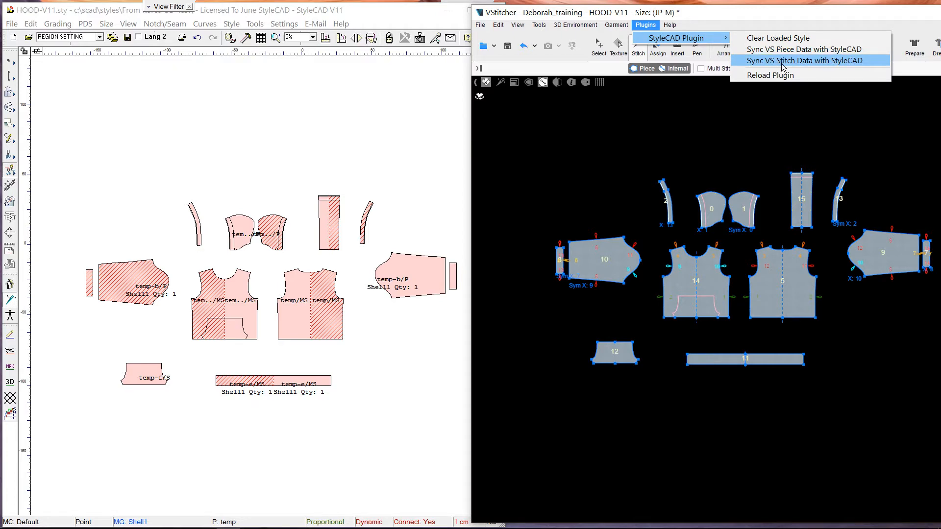
click(791, 60)
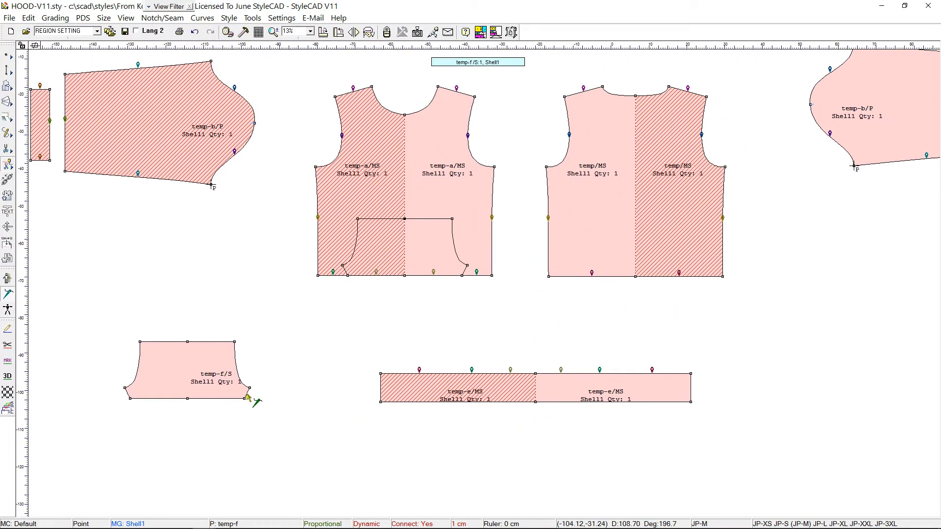
drag(248, 393, 468, 270)
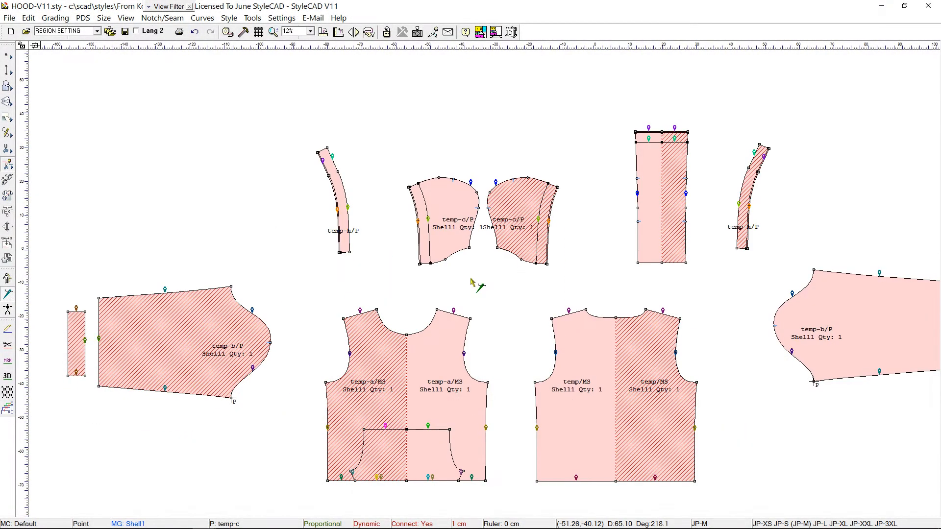
scroll(down, 3)
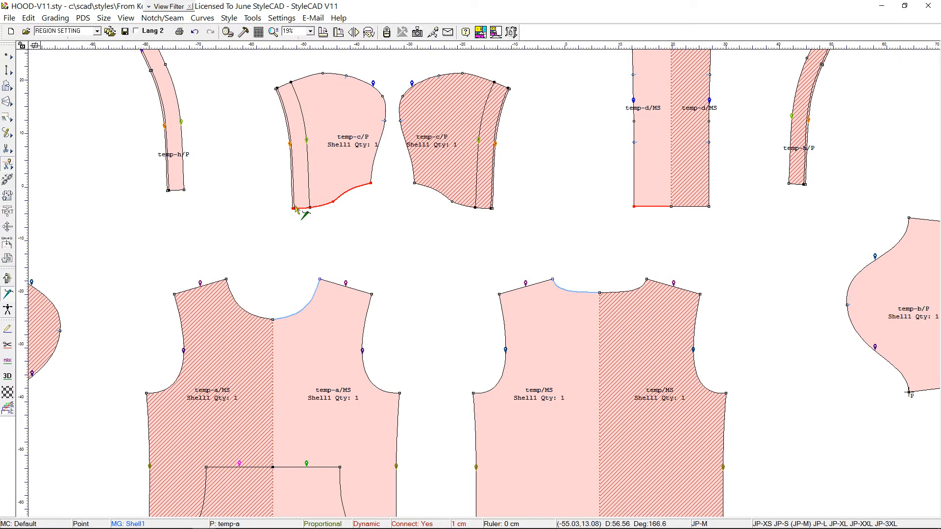
drag(303, 211, 278, 327)
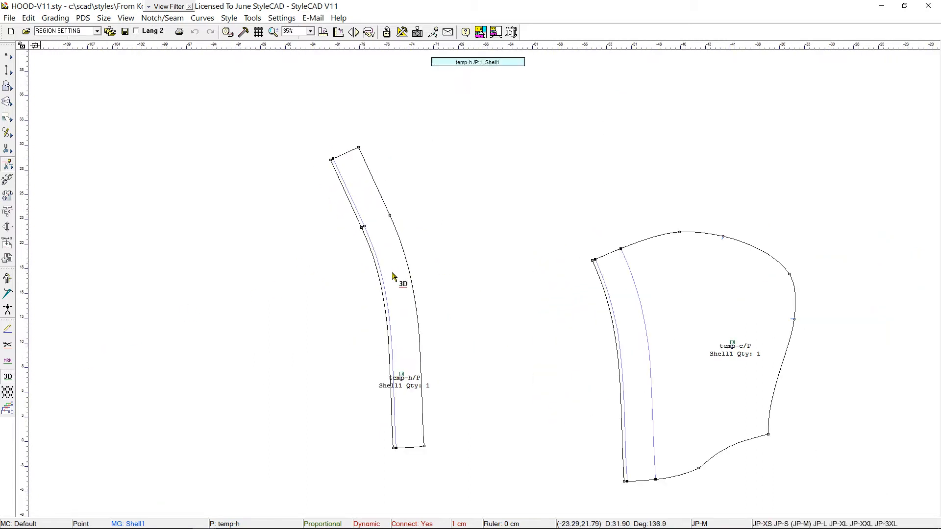
Set a 20% 3D shrink on the hood, hood band and band internal lines
right_click(393, 276)
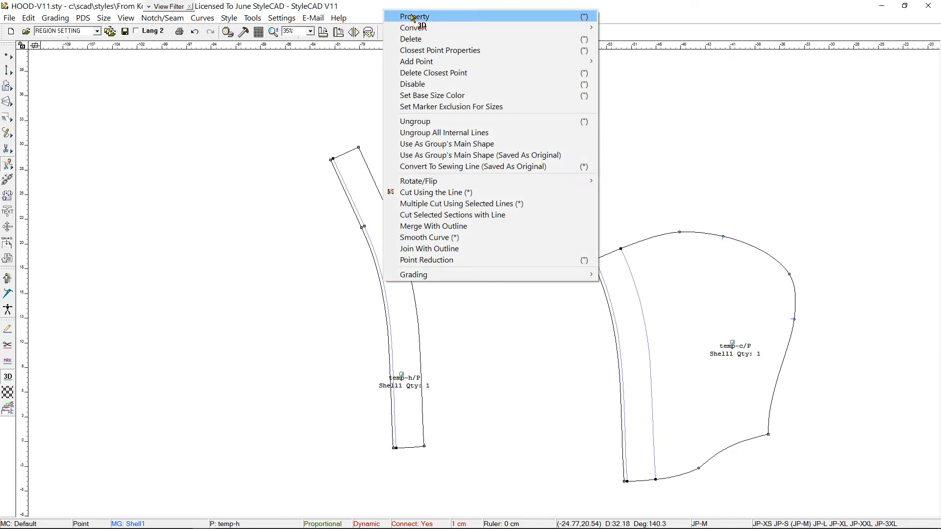
click(415, 16)
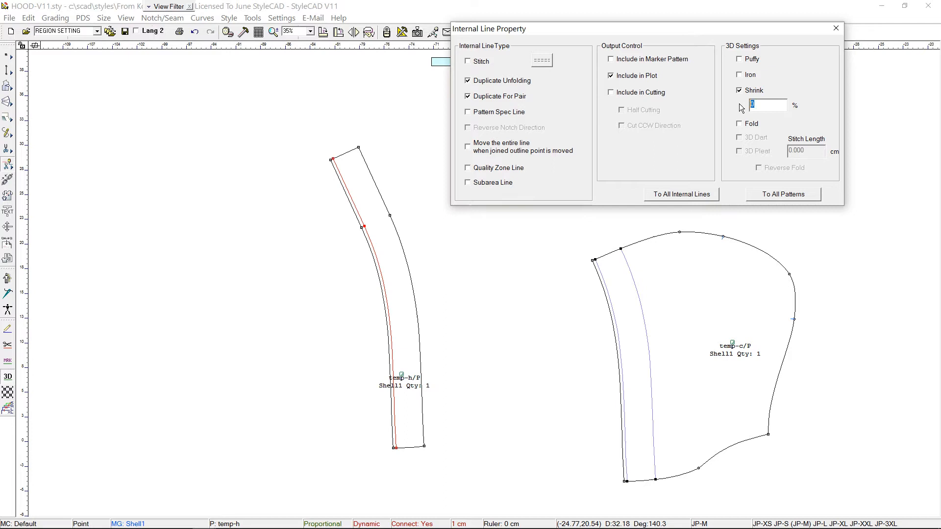
text(20)
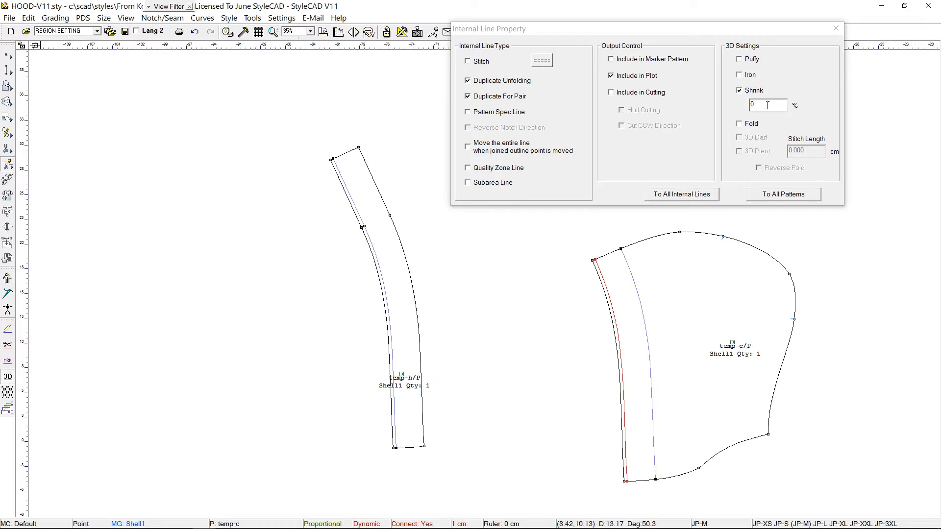
text(20)
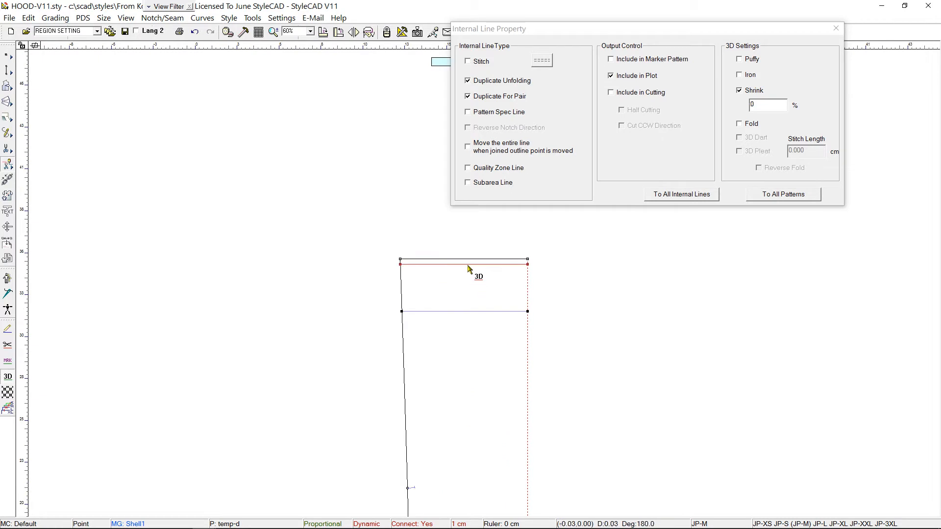
text(20)
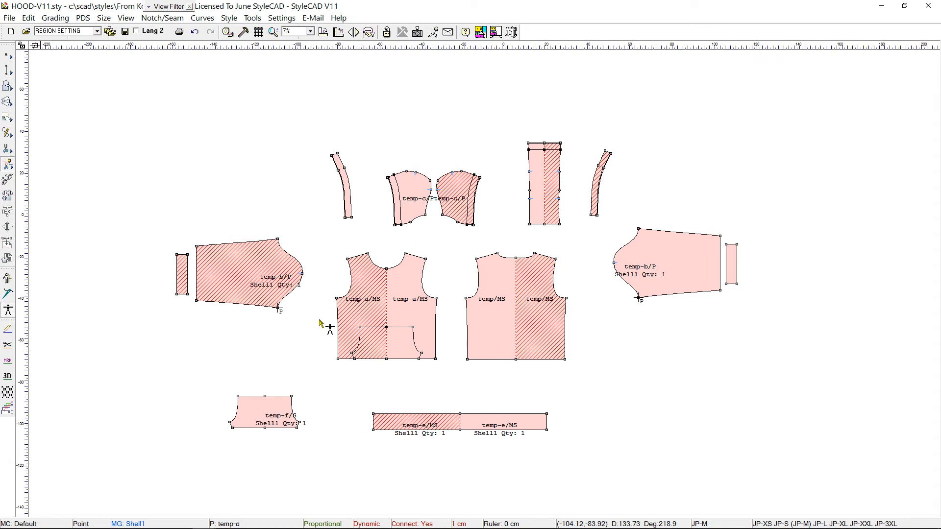
mouse_move(327, 294)
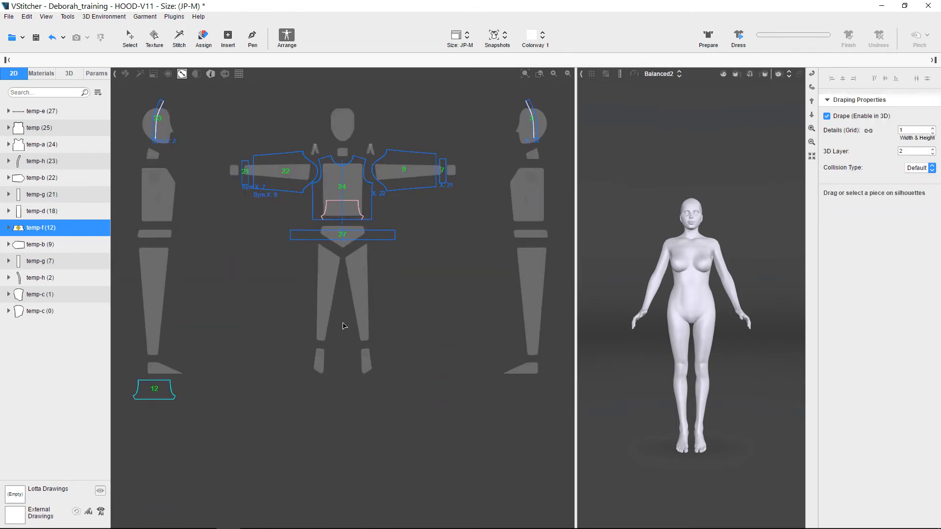
Show the HOOD-V11 pieces laid out on the avatar's 2D silhouettes
click(342, 204)
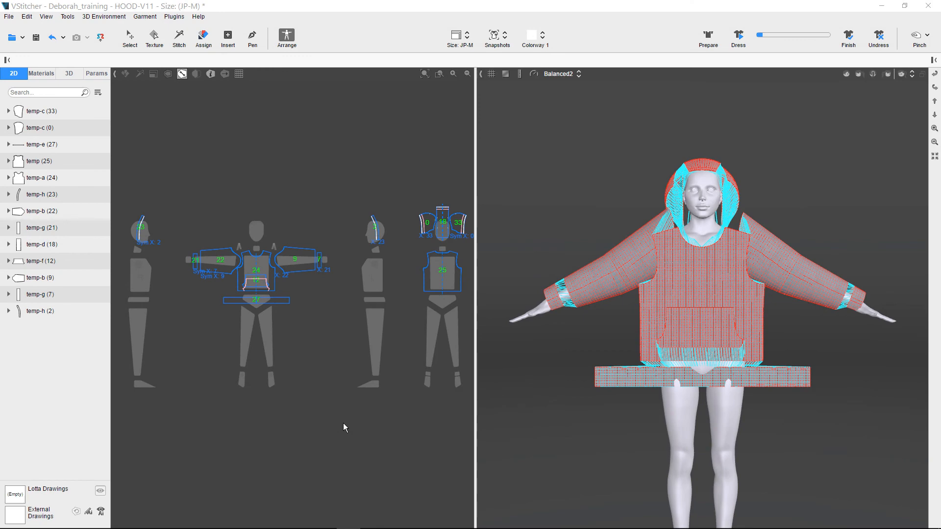
Select both temp-h hood band pieces and set them to Don't Use Selected
click(40, 194)
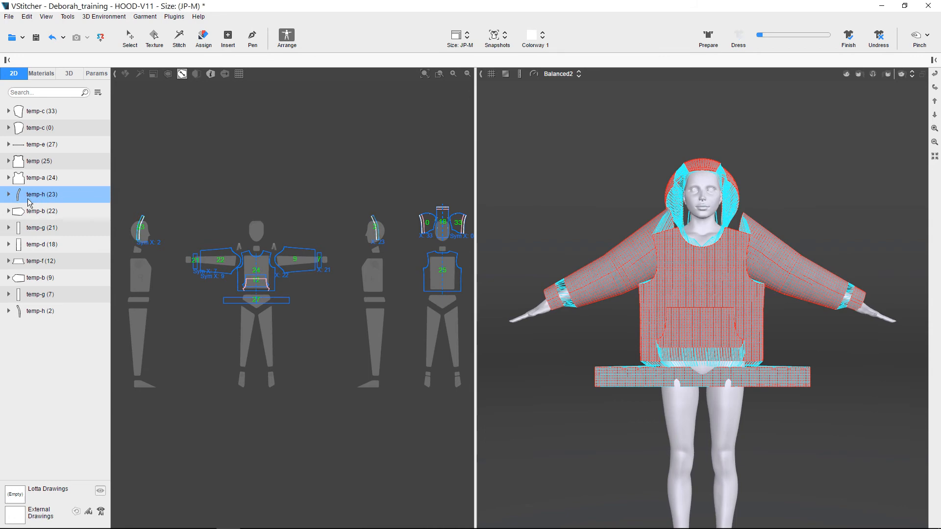
click(40, 311)
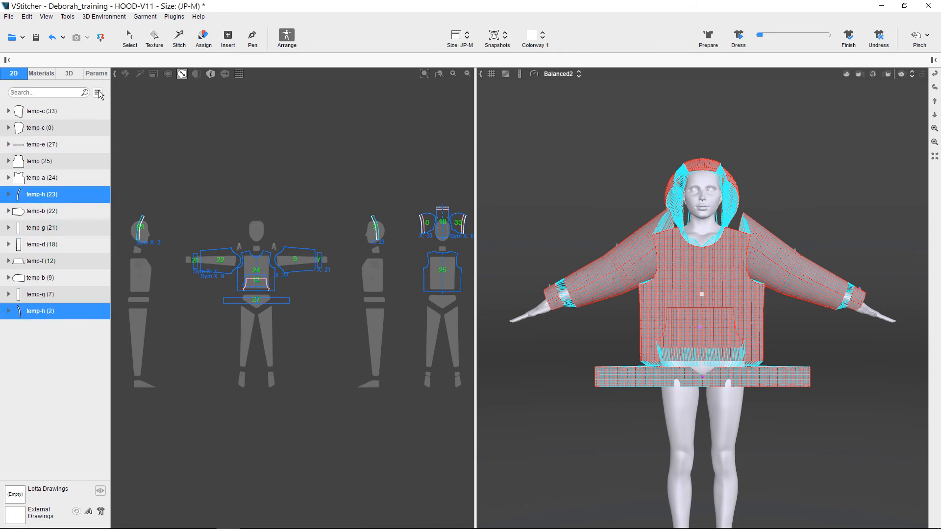
click(98, 91)
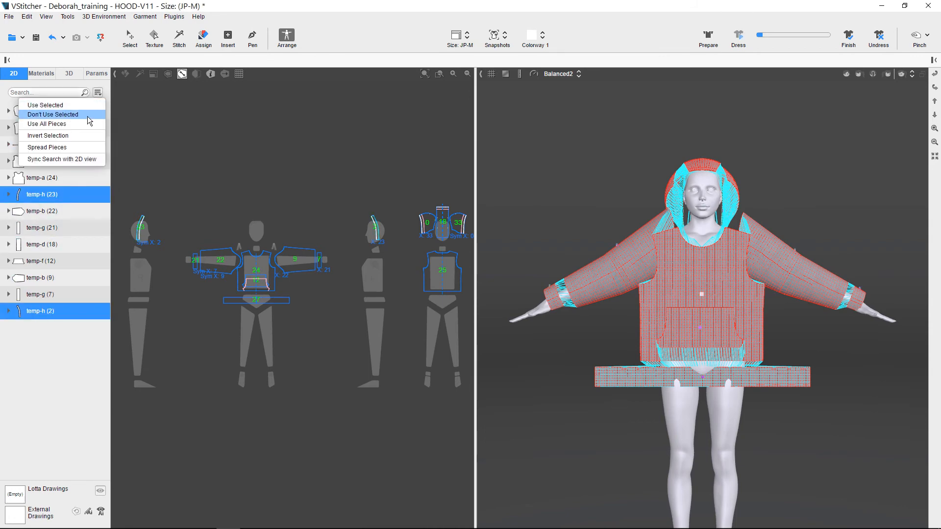
click(53, 114)
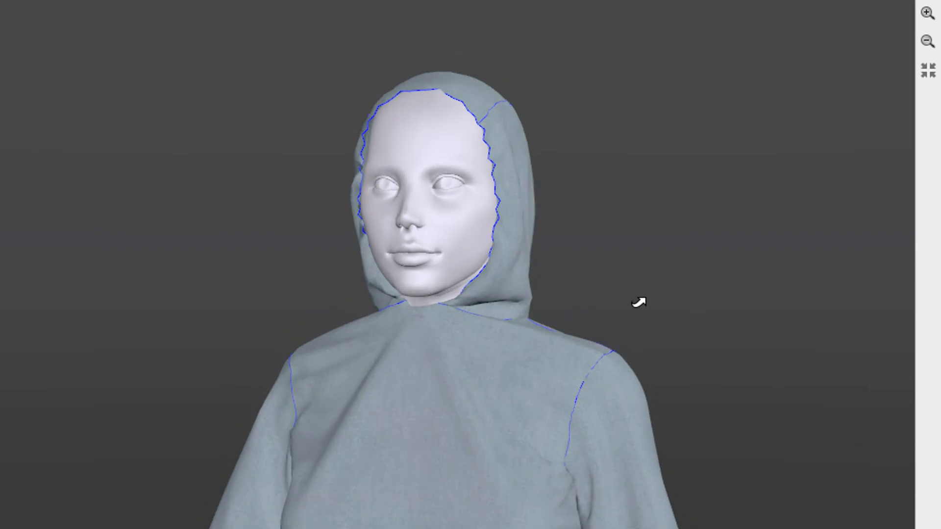
Orbit the 3D view to inspect the draped hood without its bands
drag(636, 301, 618, 334)
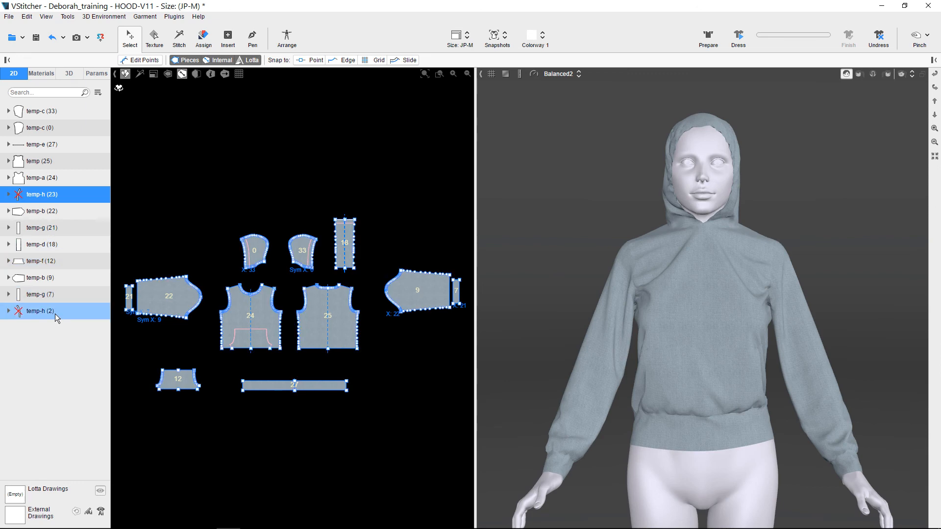
Re-enable the temp-h bands, simulate, and pause once they settle around the hood
click(97, 91)
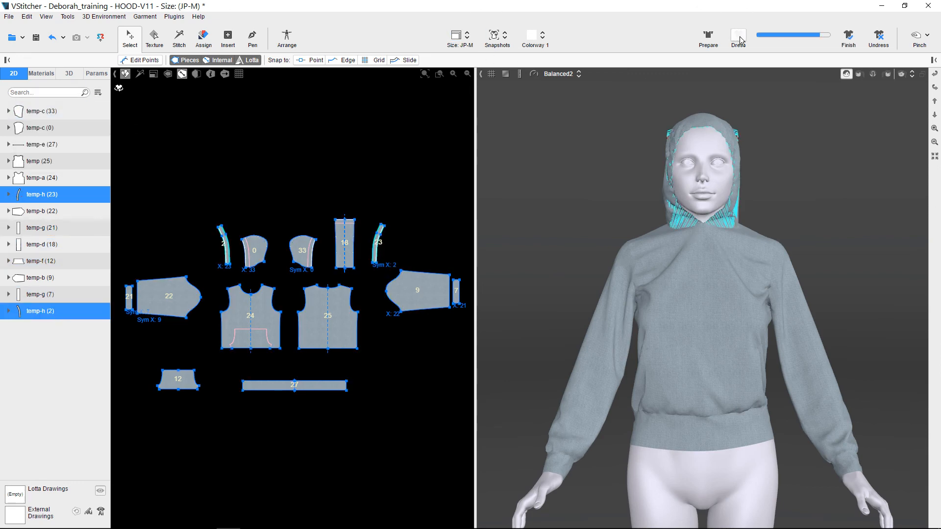
click(738, 35)
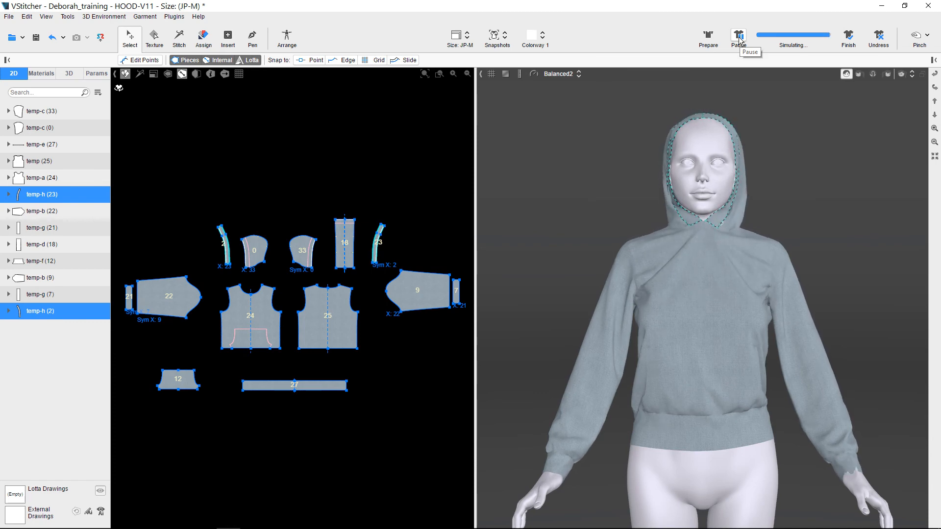
click(738, 36)
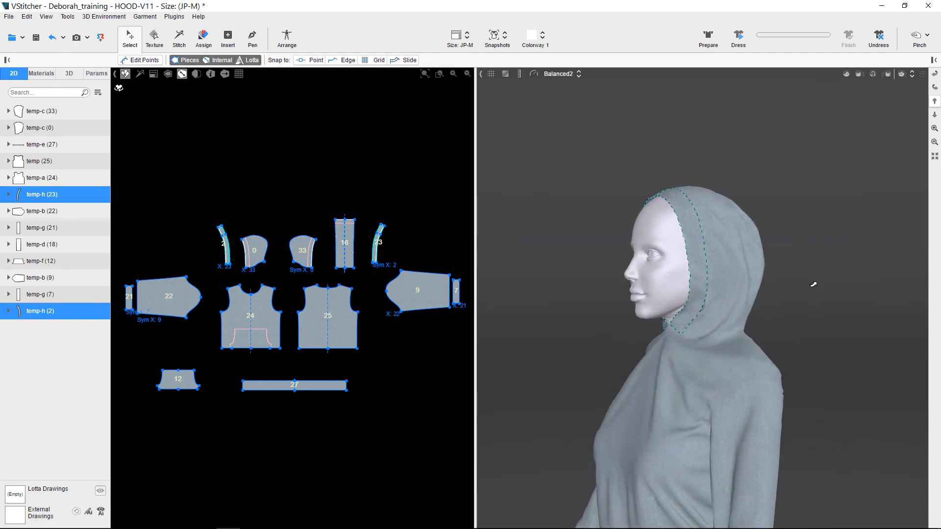
click(40, 73)
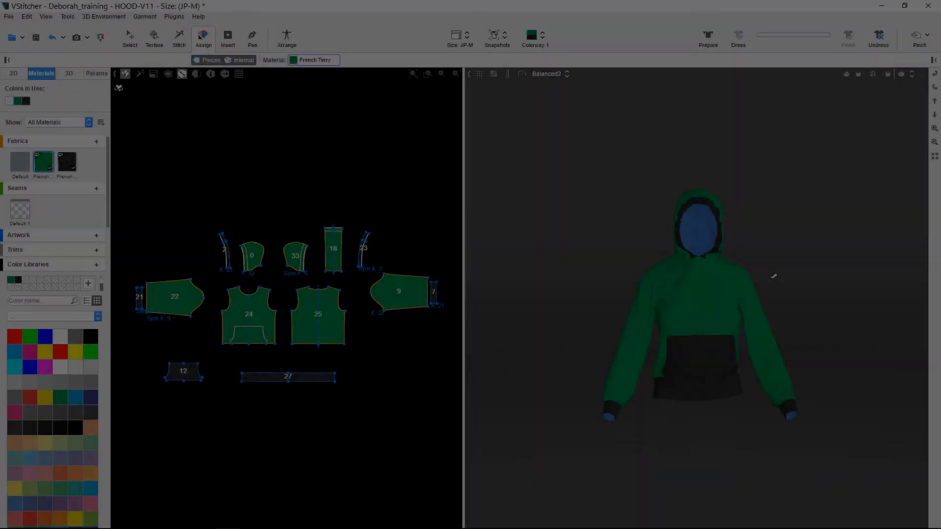